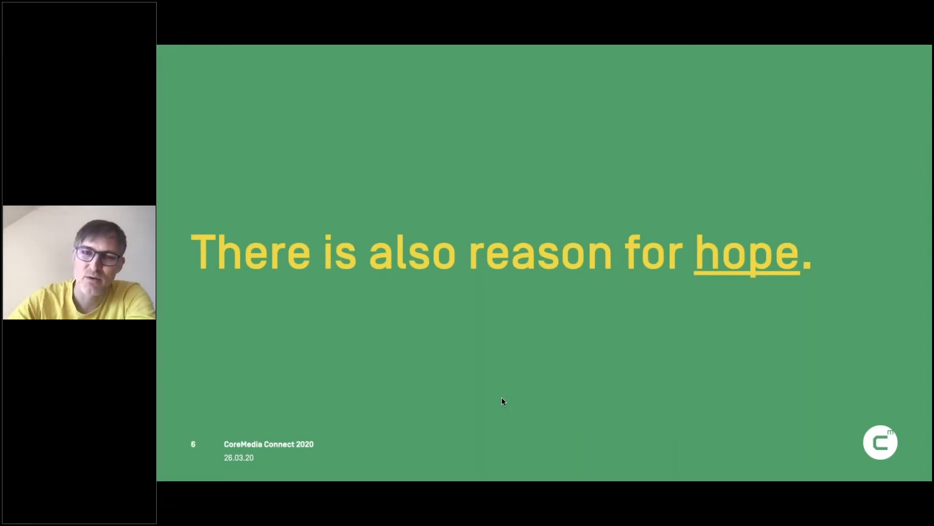
key("right")
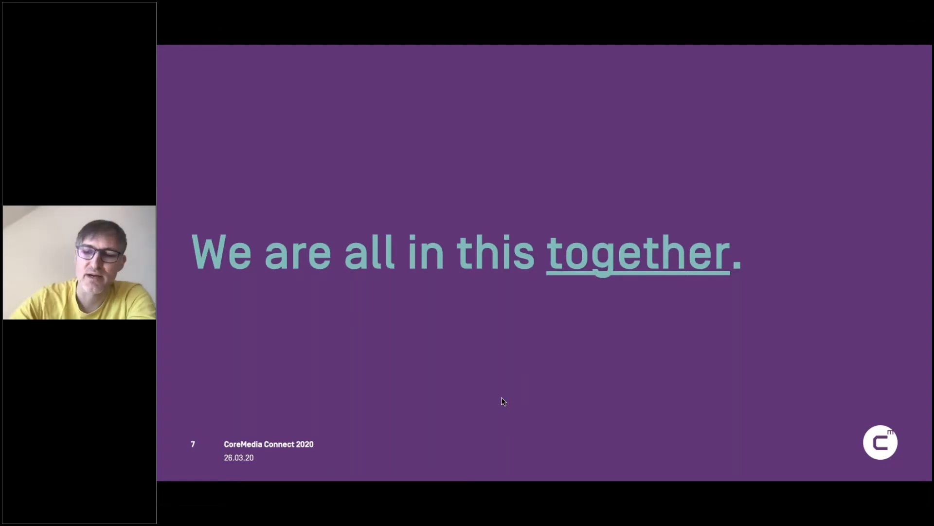
key("right")
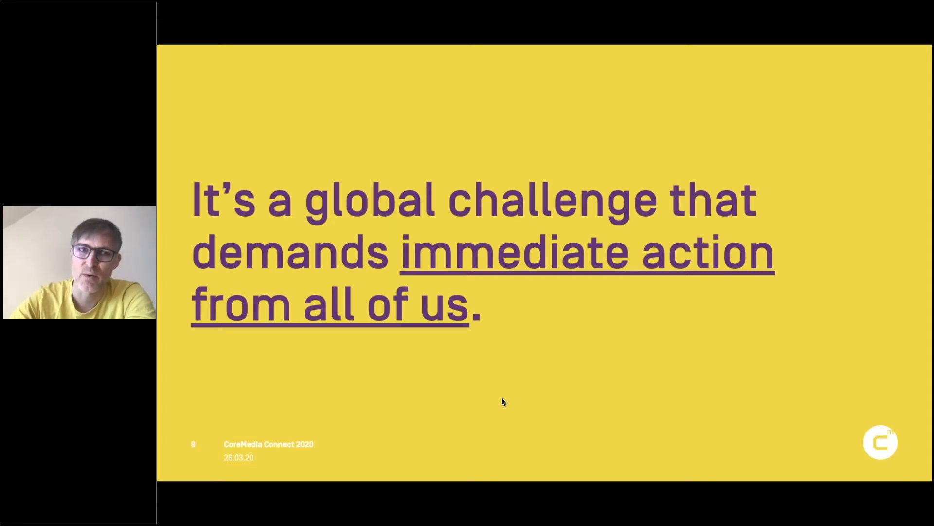
key("Right")
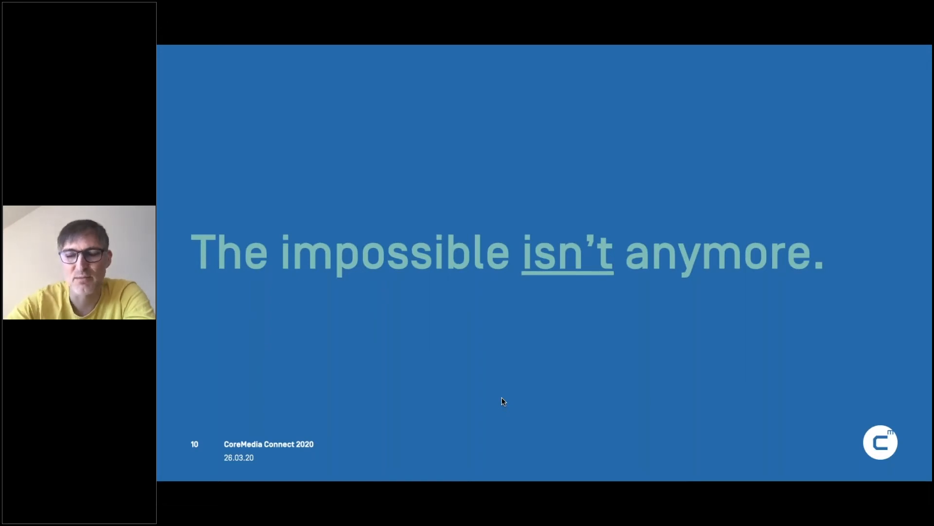
key("right")
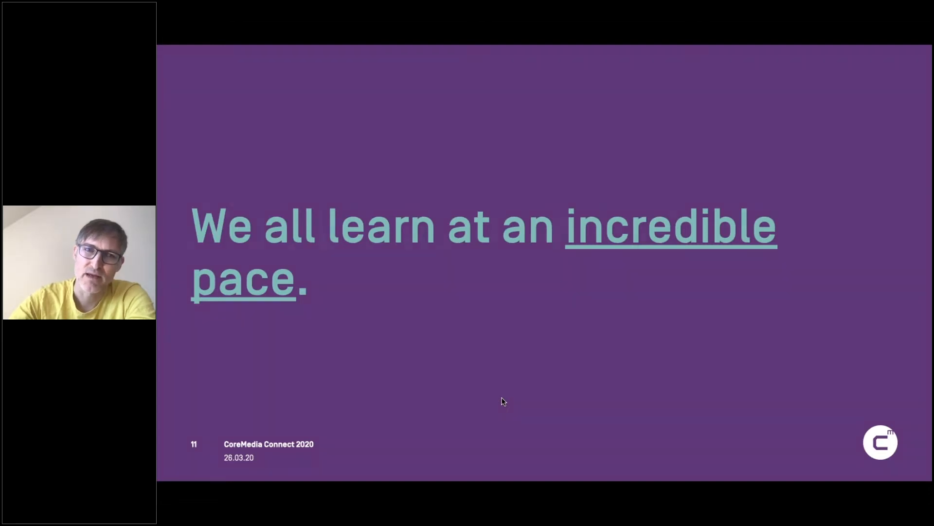
key("right")
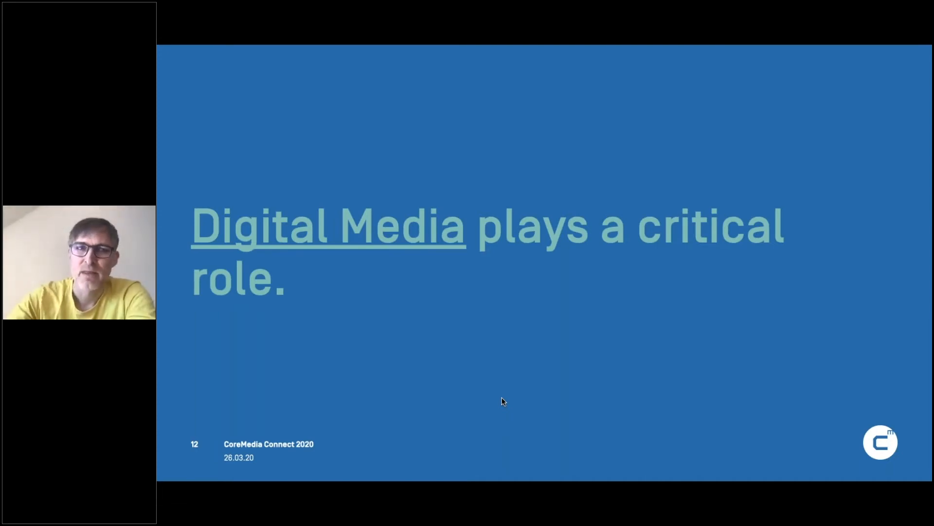
key("right")
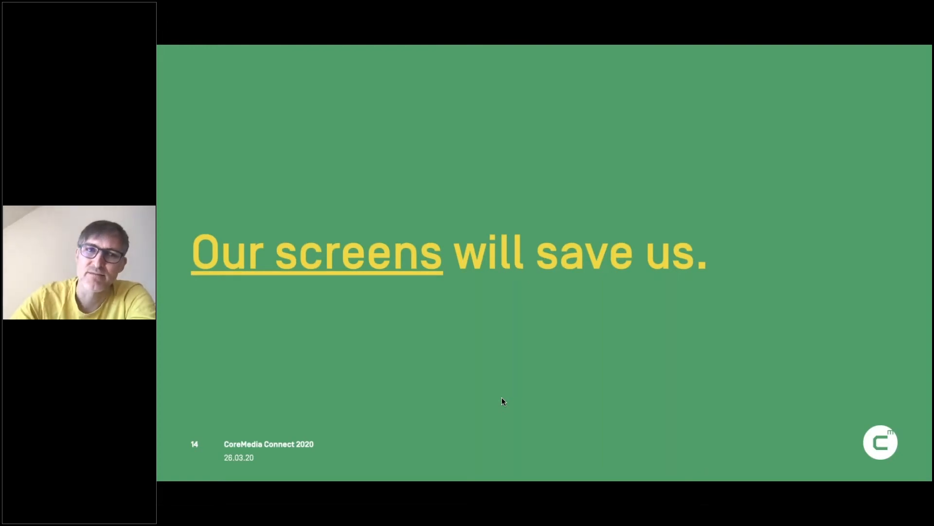
key("right")
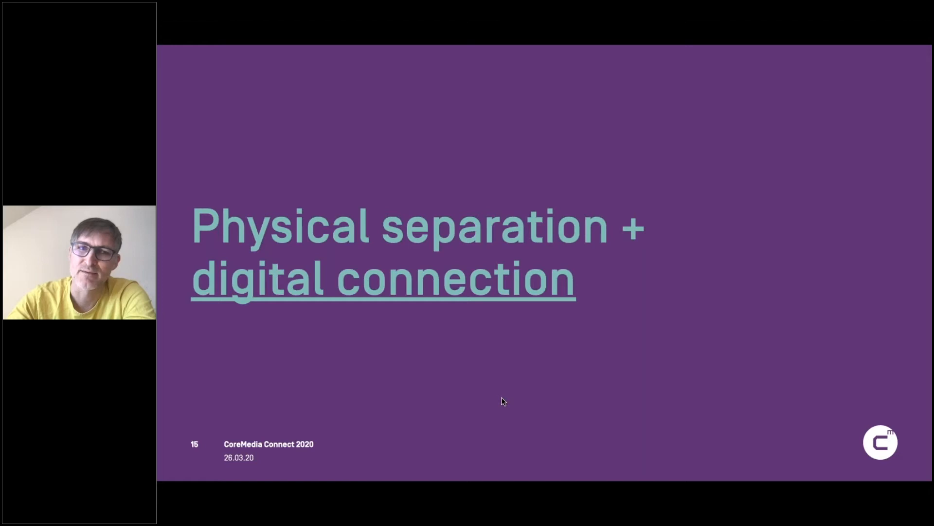
key("right")
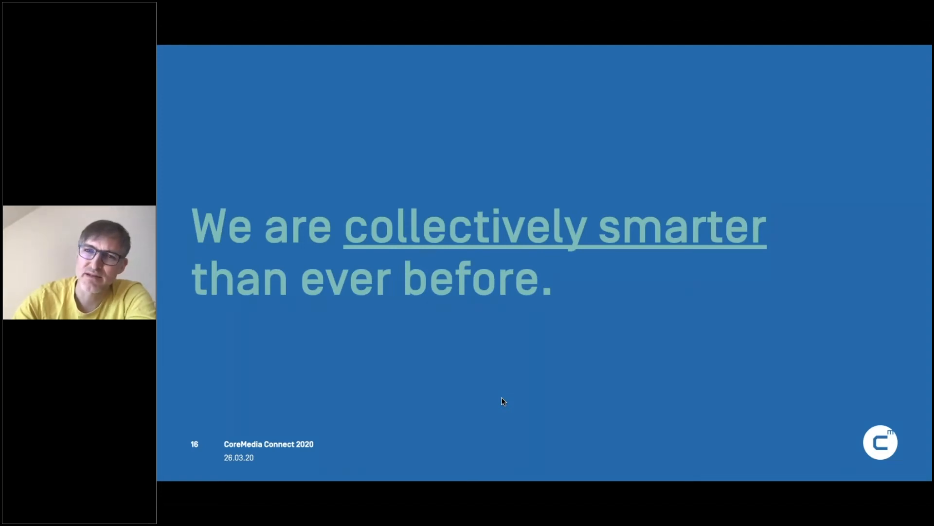
key("right")
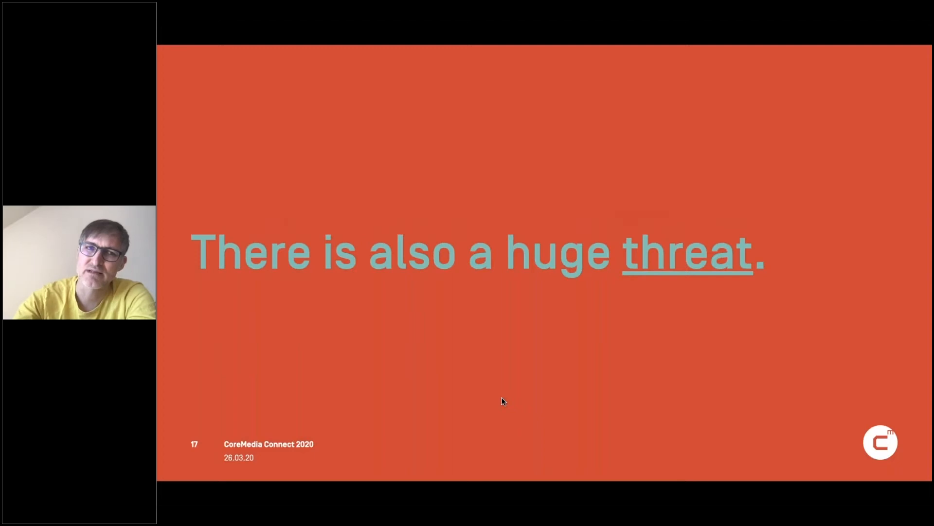
key("right")
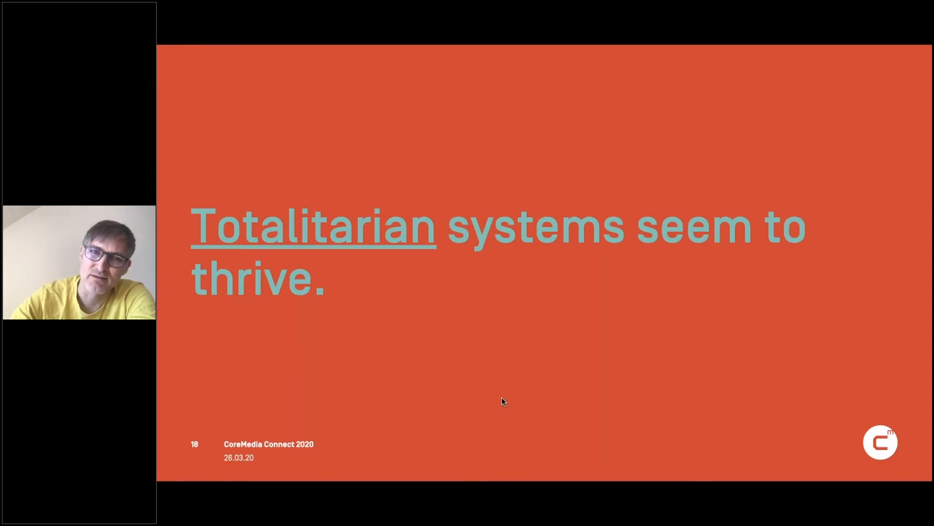
key("right")
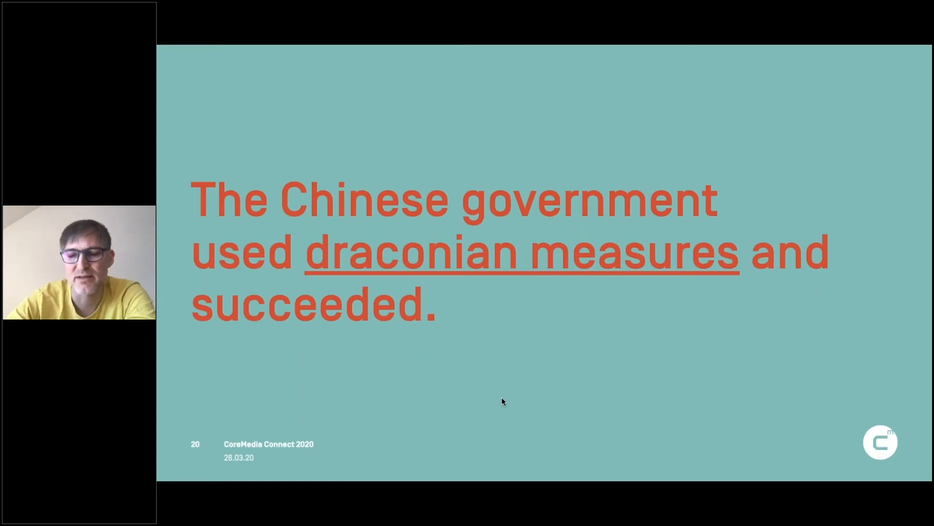
key("Right")
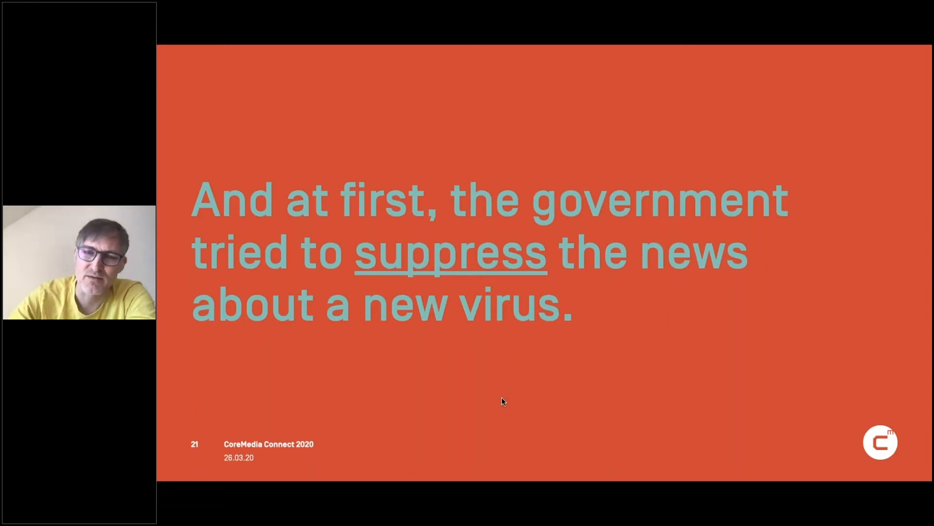
key("right")
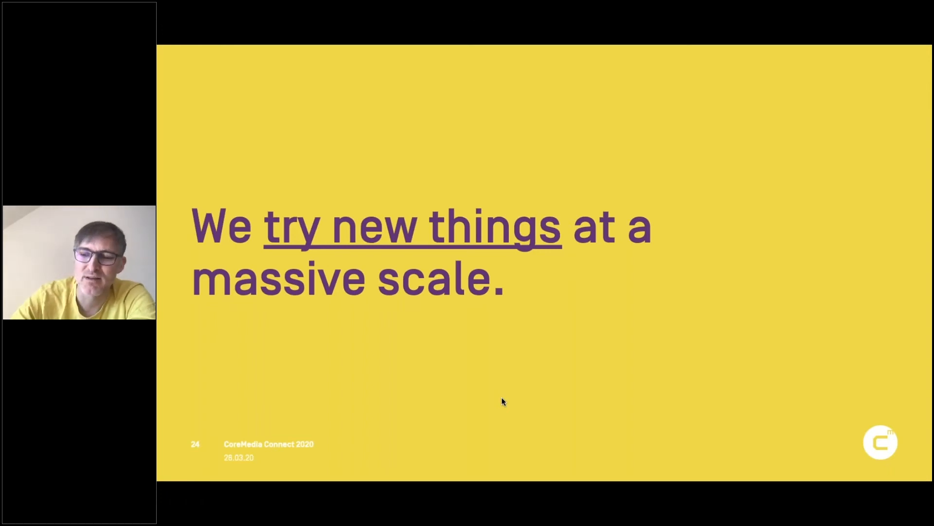
key("Right")
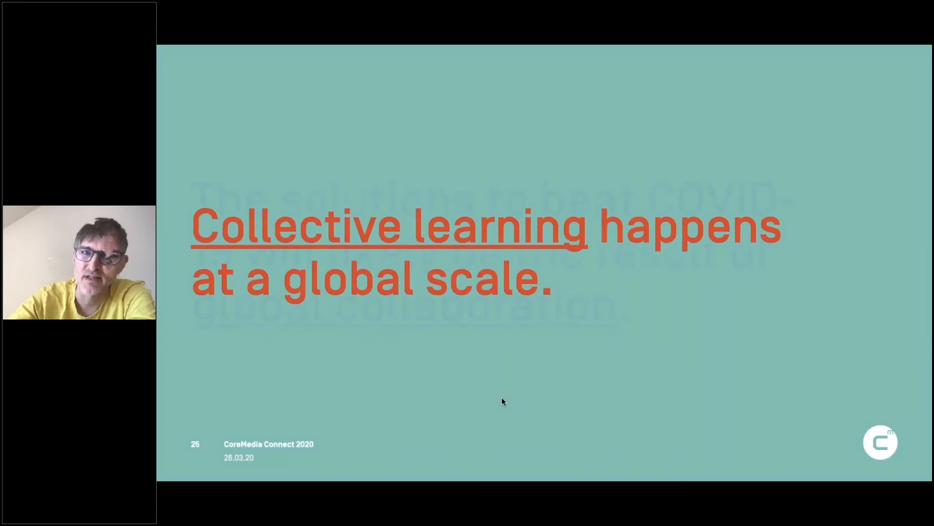
key("right")
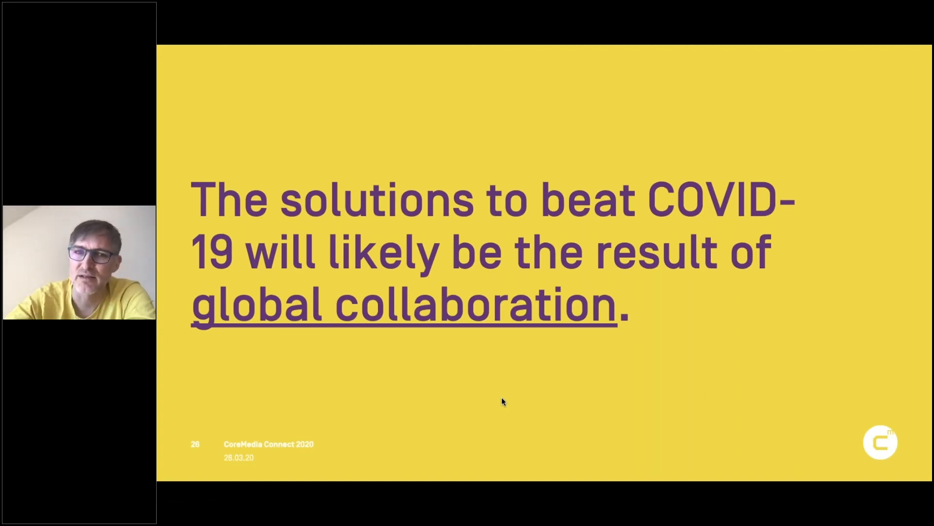
key("right")
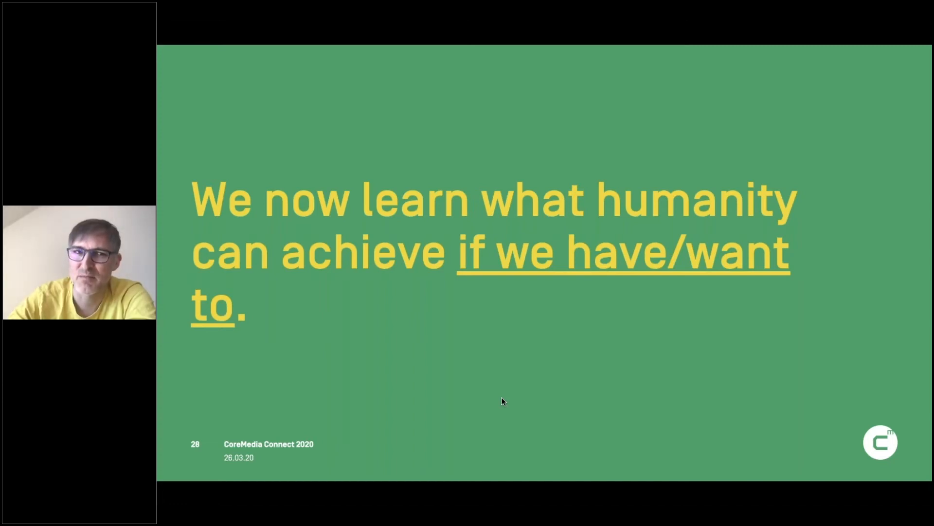
key("right")
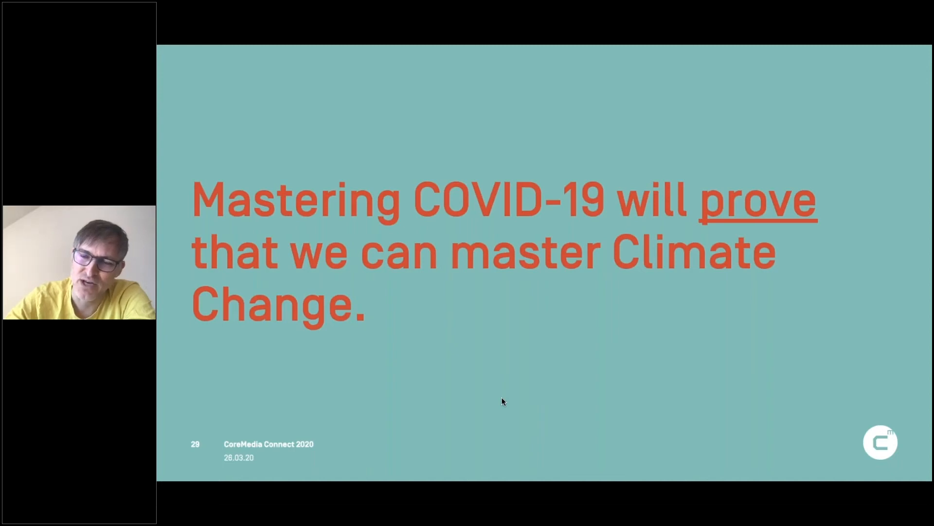
key("right")
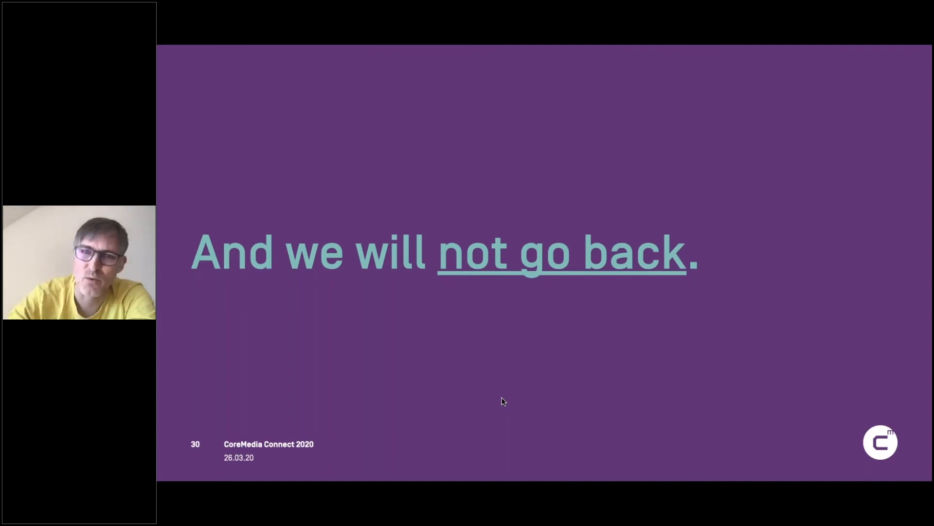
key("right")
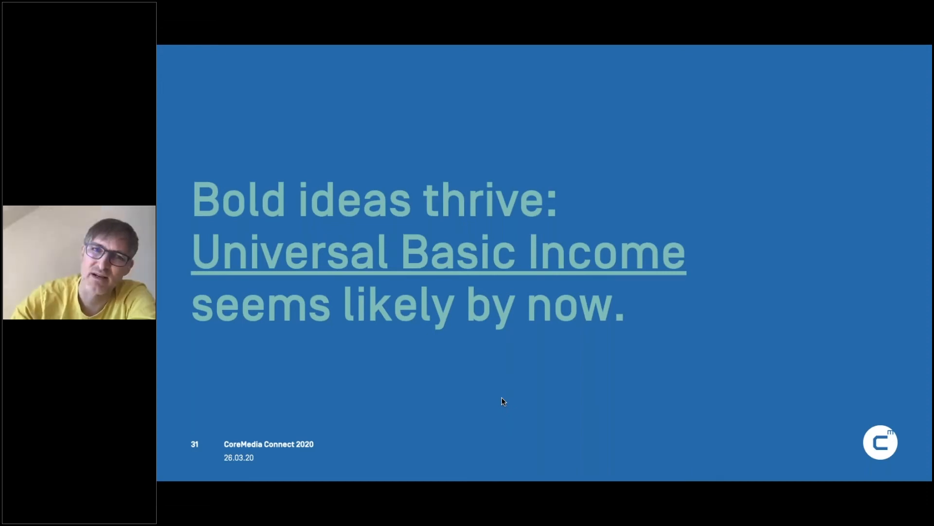
key("right")
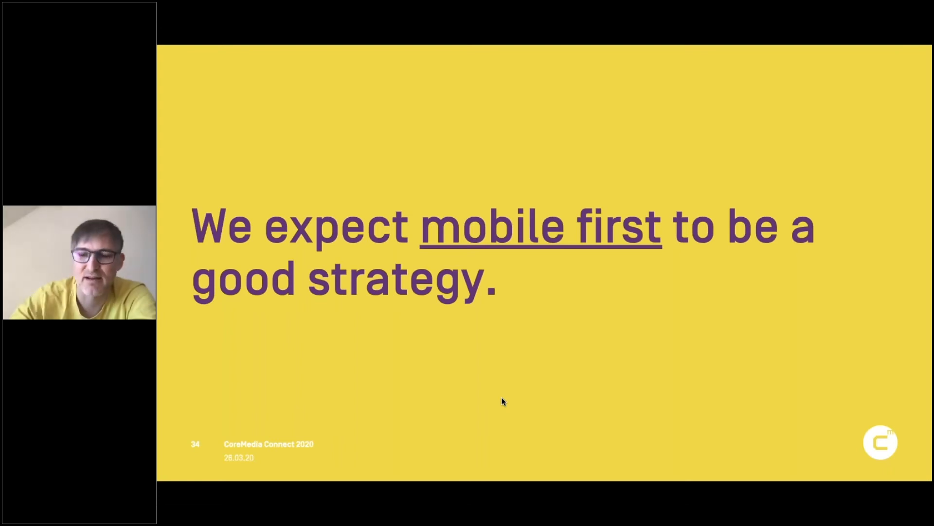
key("right")
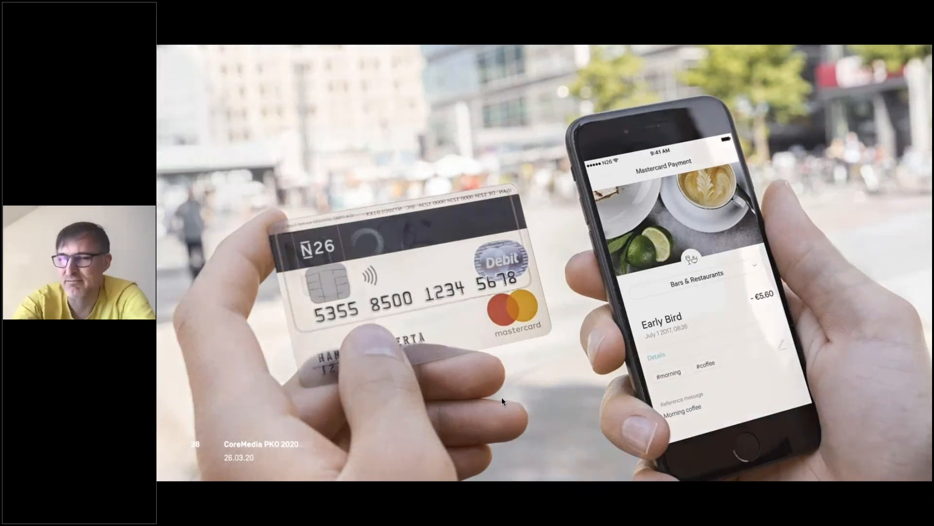
key("right")
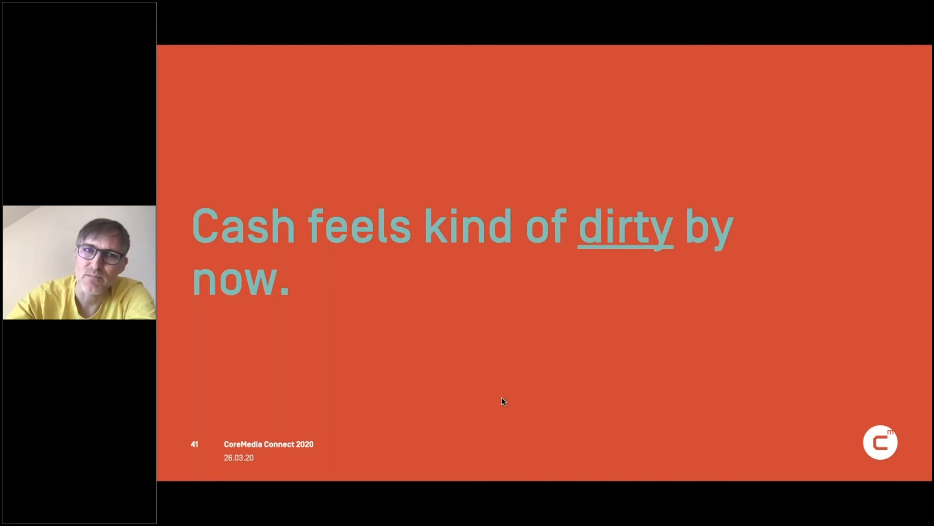
key("right")
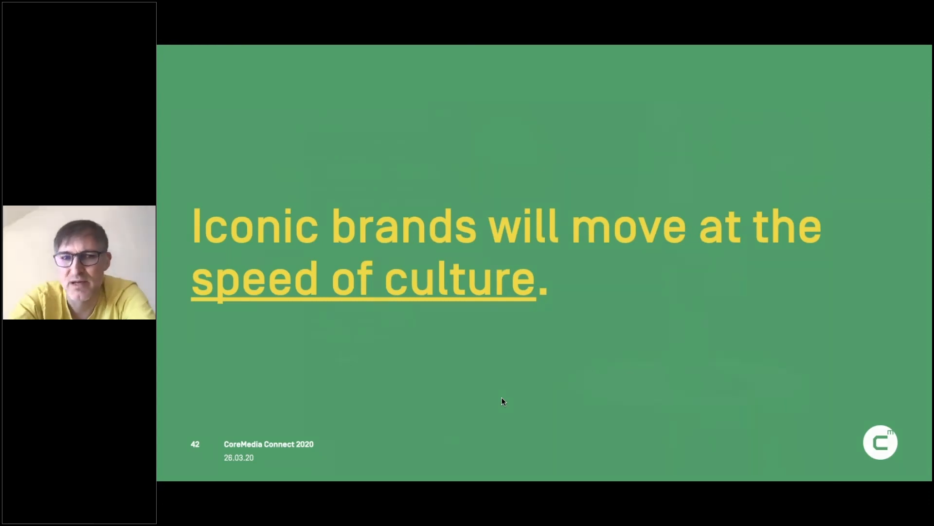
key("right")
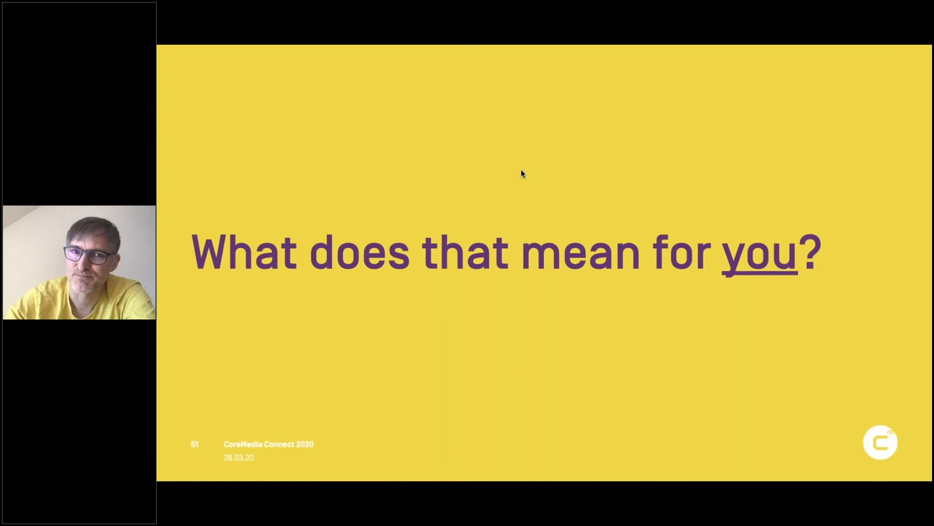
key("right")
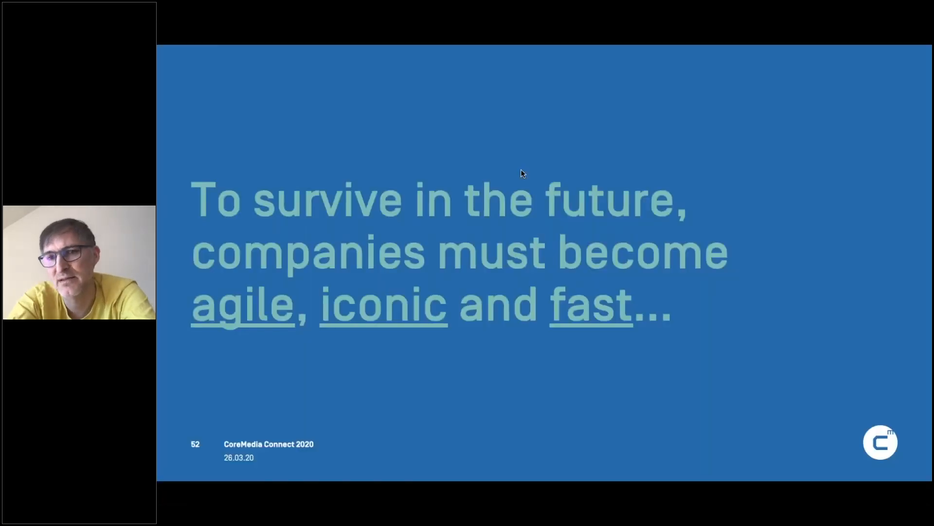